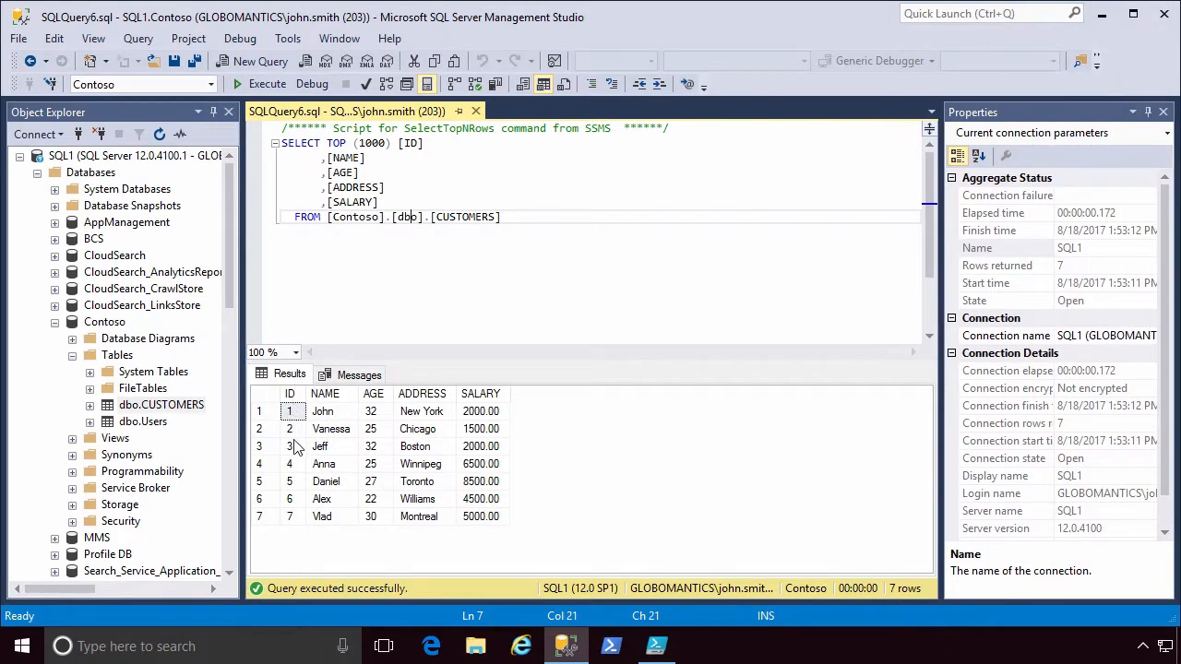
mouse_move(384, 423)
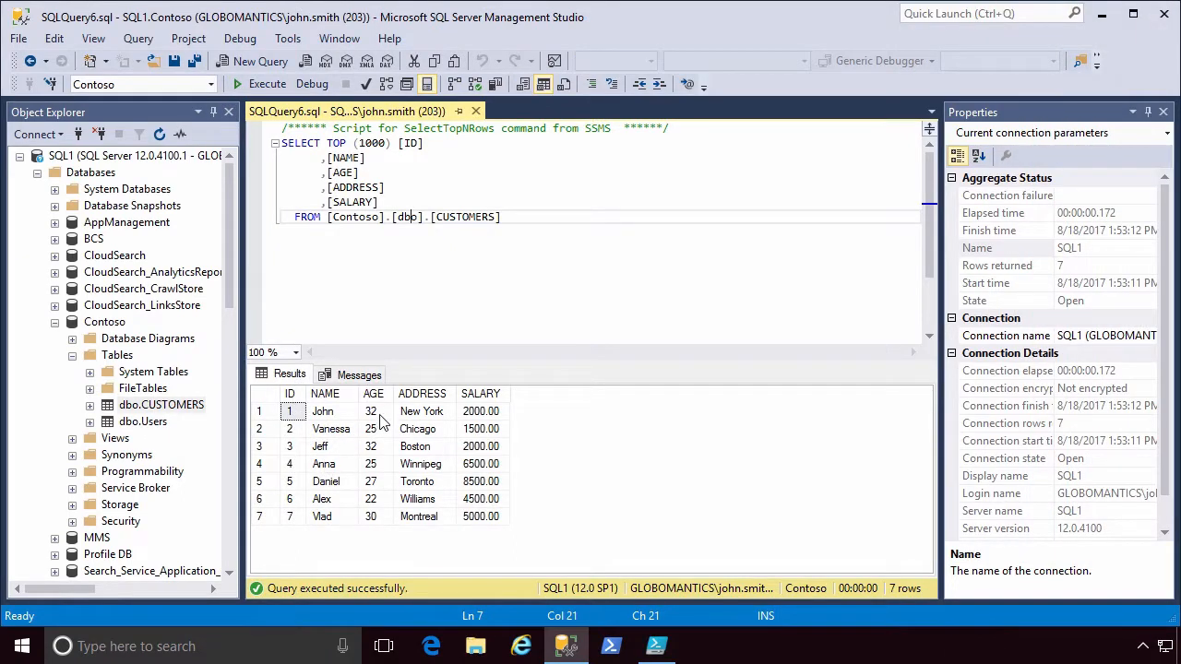
mouse_move(439, 452)
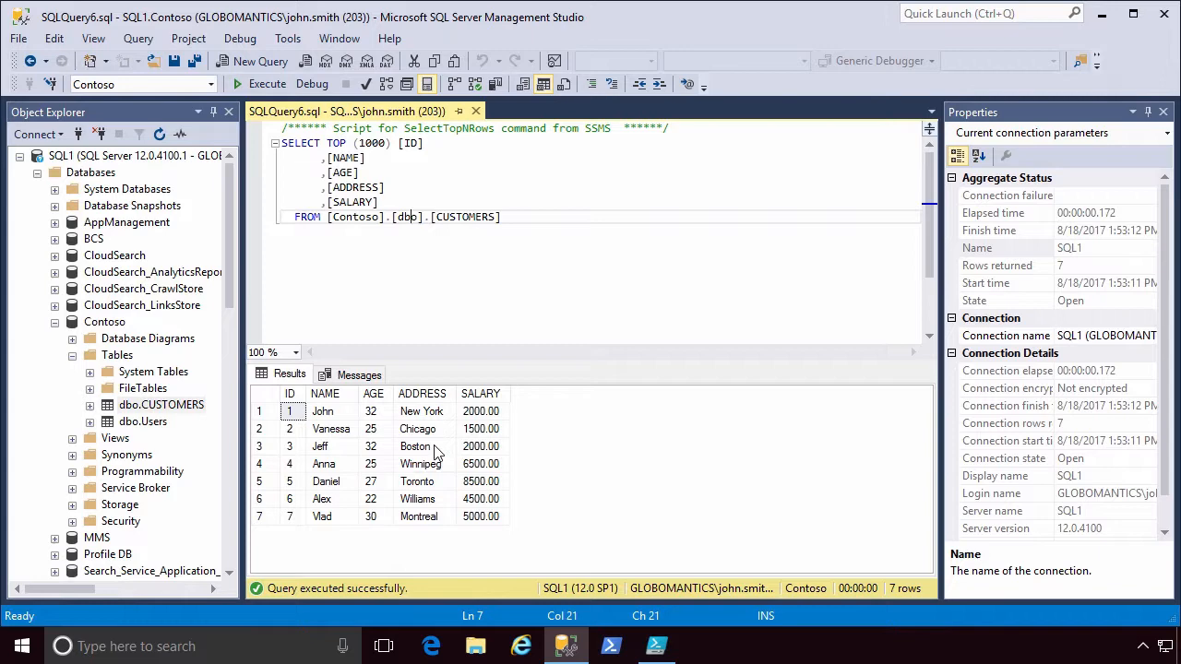